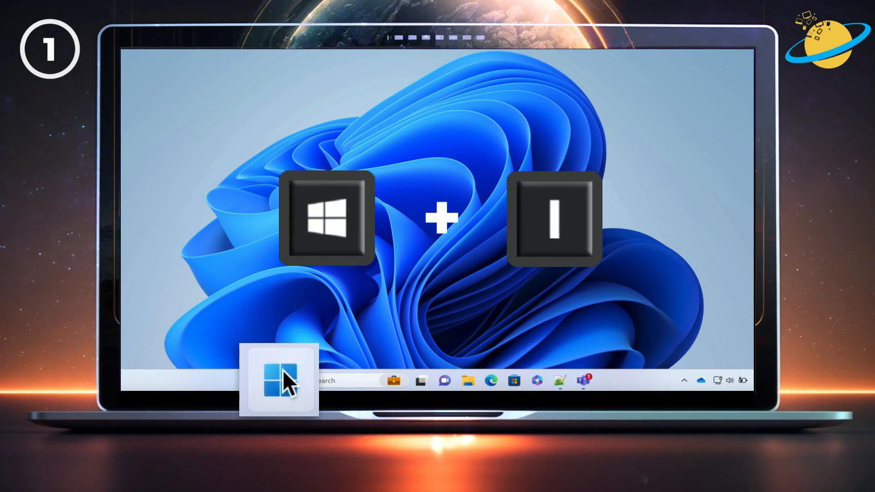
Launch the Windows 11 Settings app from the Start menu's pinned apps.
left_click(281, 380)
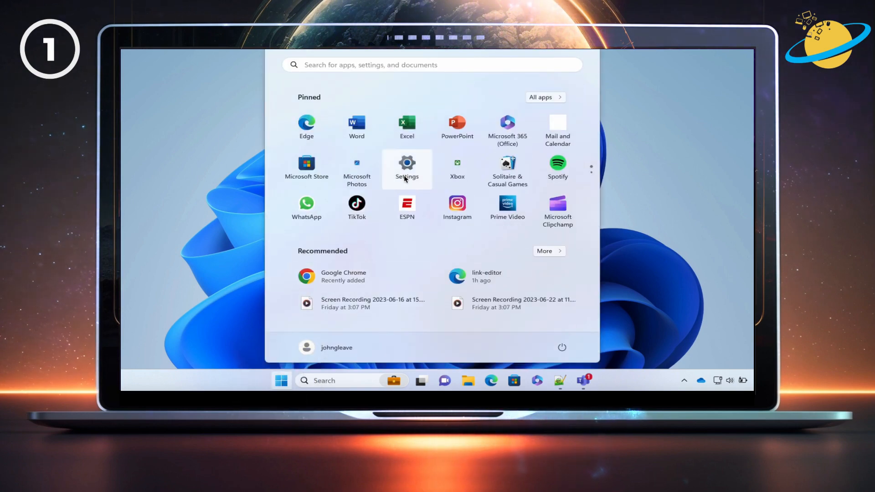
left_click(406, 168)
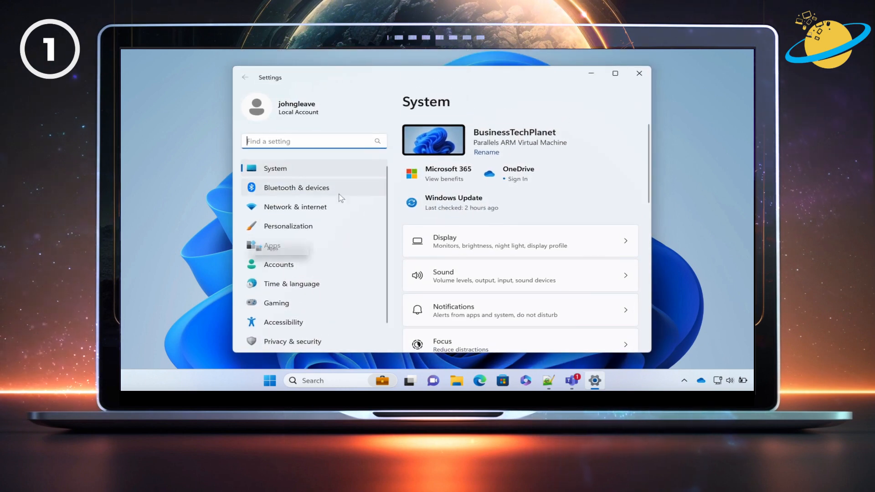
Under Apps > Default apps, find 'chrome' and set Google Chrome as the default browser.
left_click(271, 245)
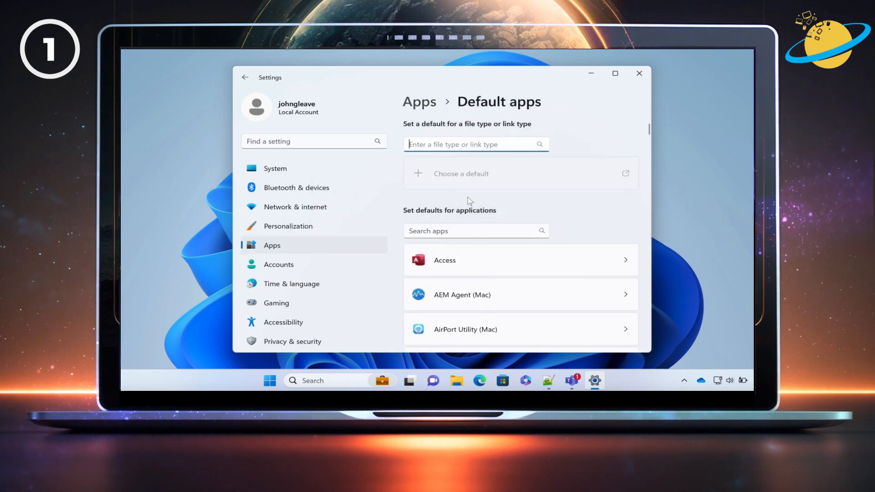
left_click(476, 231)
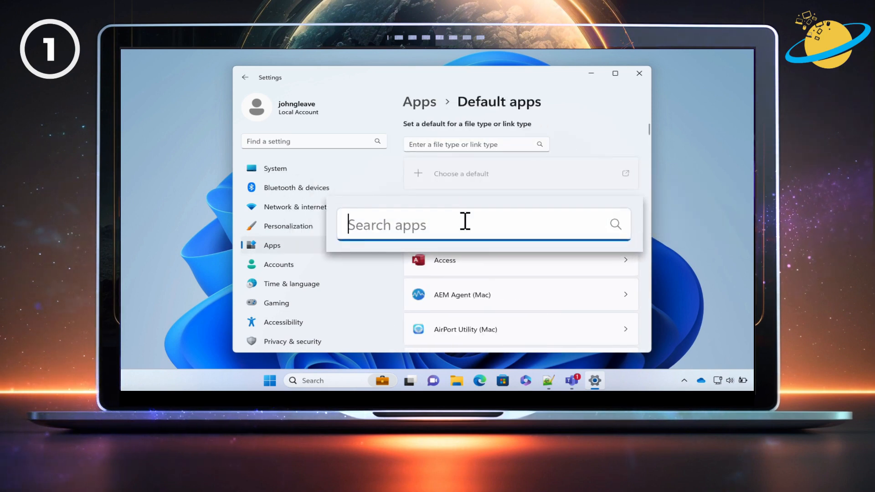
type("chrome")
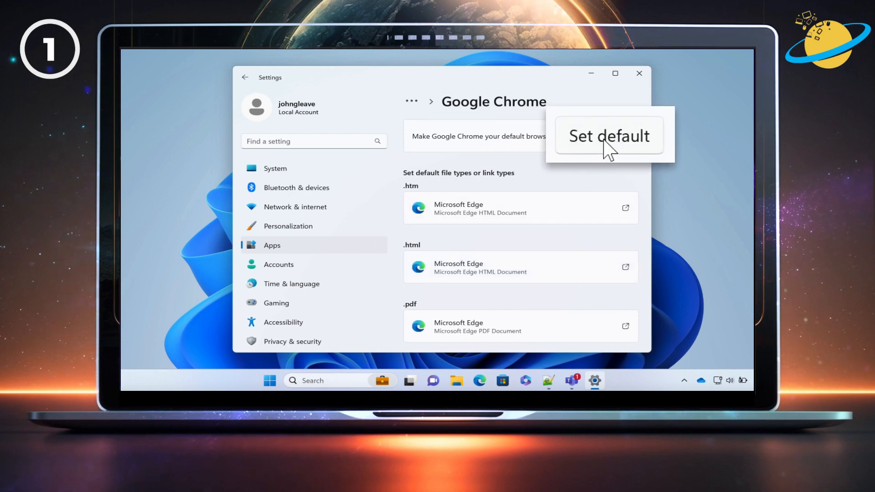
left_click(605, 136)
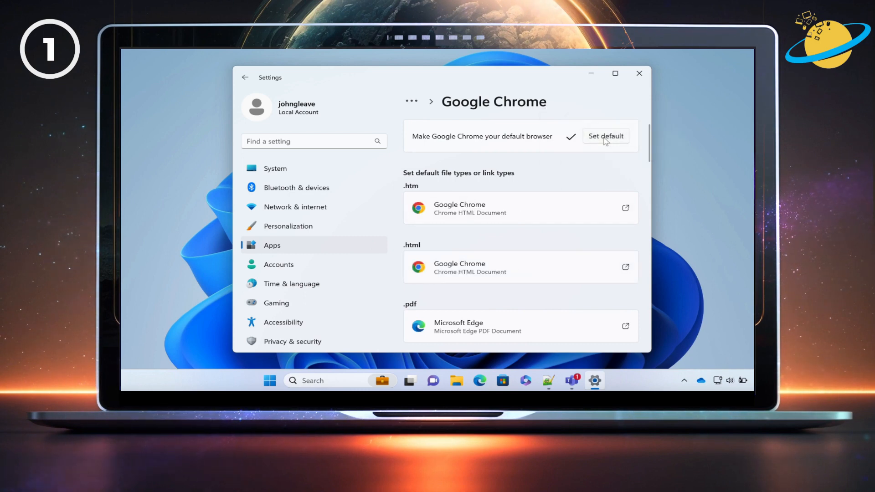
mouse_move(613, 123)
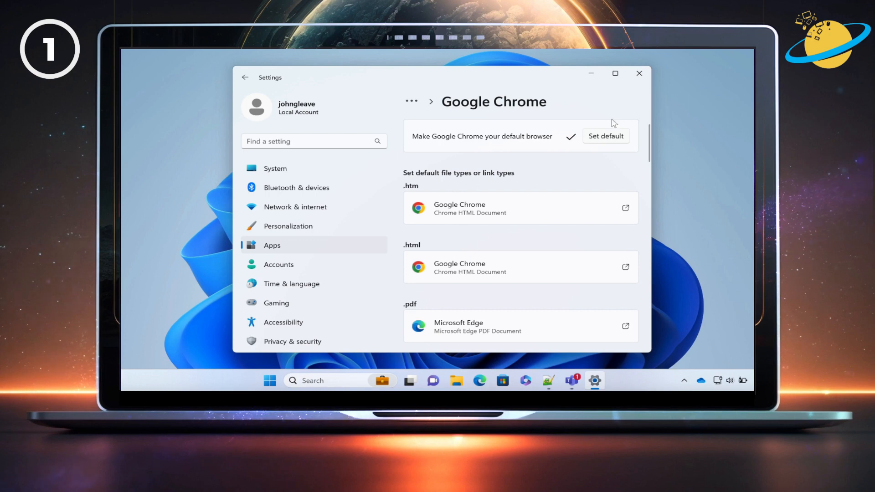
left_click(639, 73)
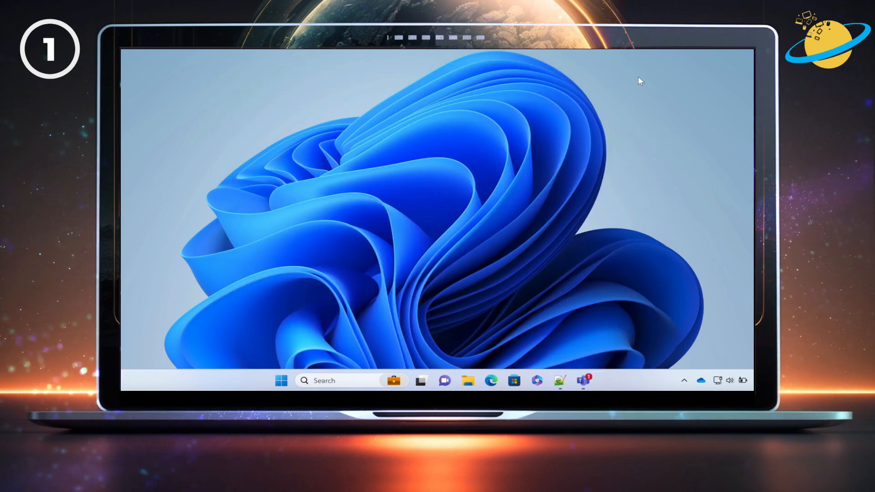
mouse_move(583, 381)
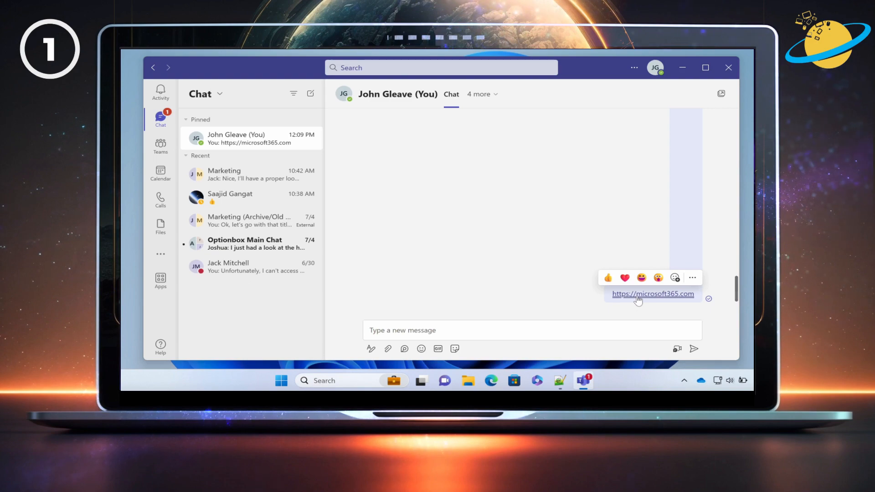
left_click(653, 295)
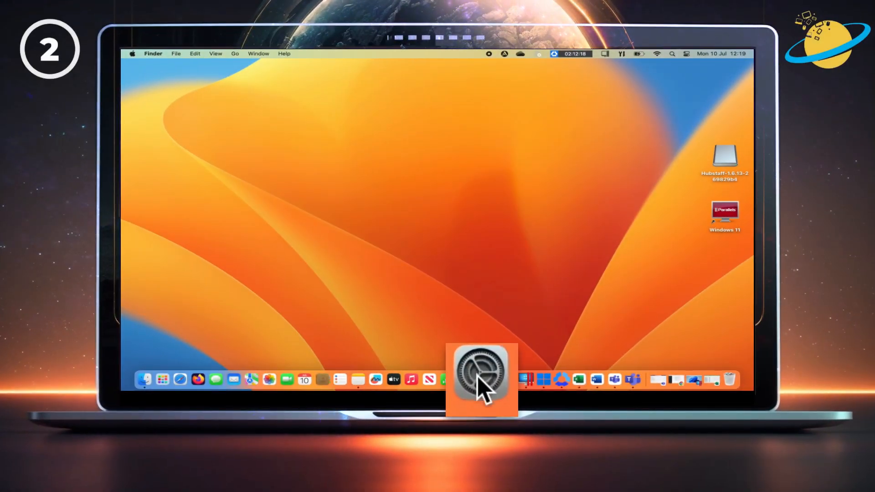
In System Settings > Desktop & Dock, choose Google Chrome as the default web browser.
left_click(481, 379)
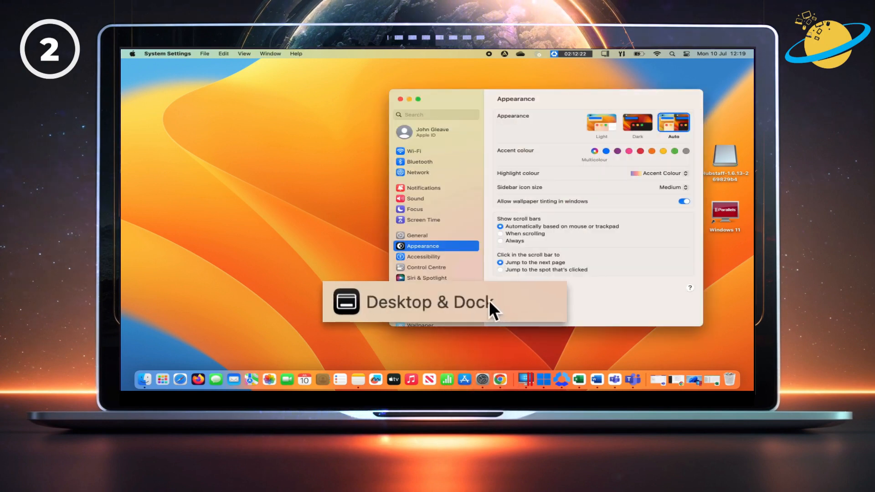
left_click(429, 305)
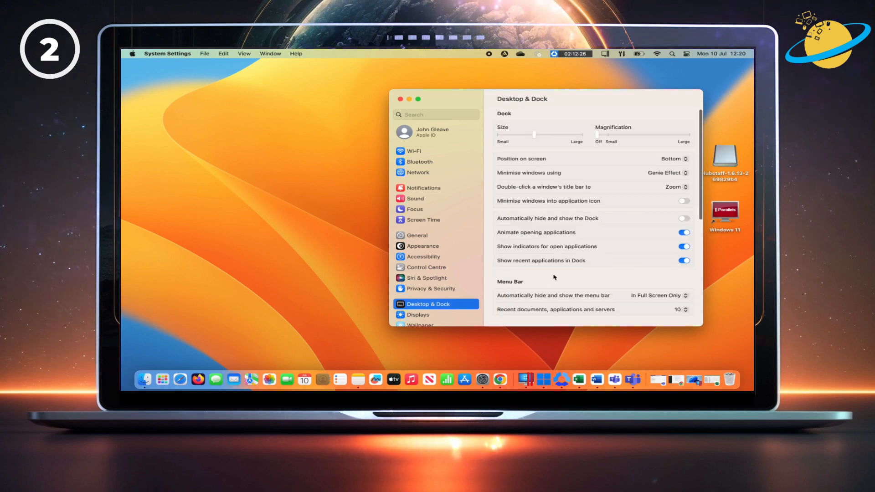
scroll("down", 3)
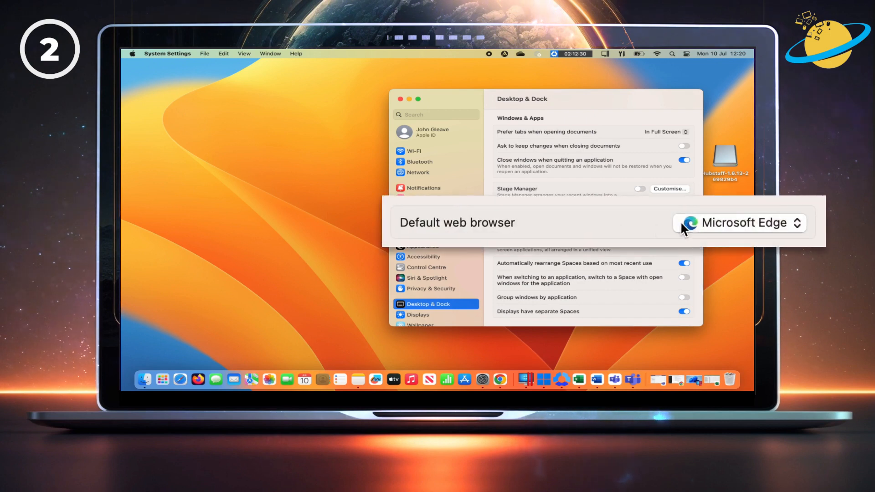
left_click(738, 223)
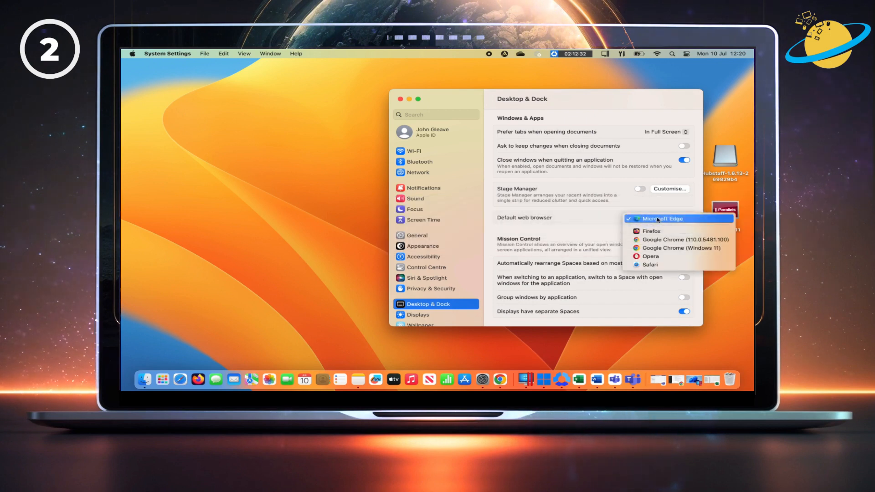
mouse_move(679, 240)
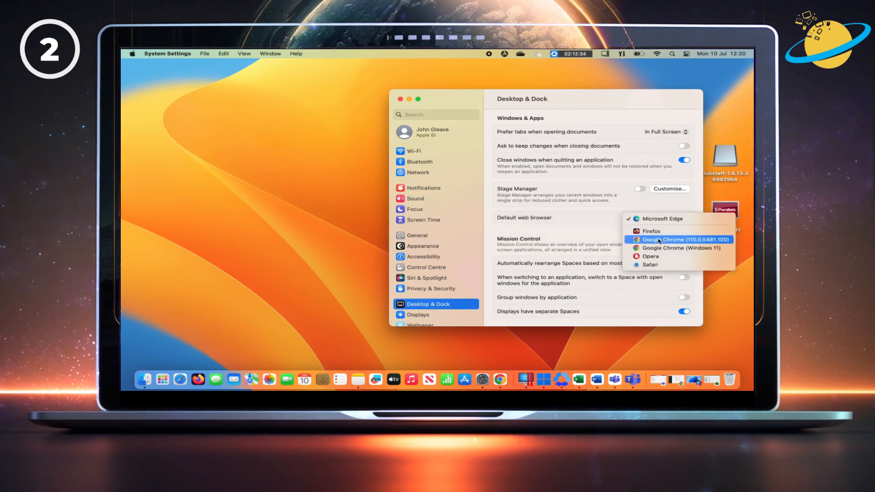
left_click(670, 239)
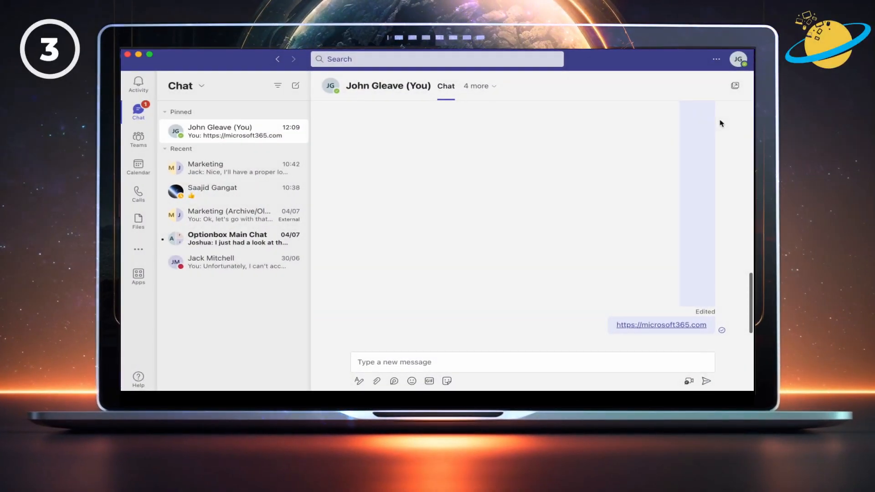
mouse_move(720, 116)
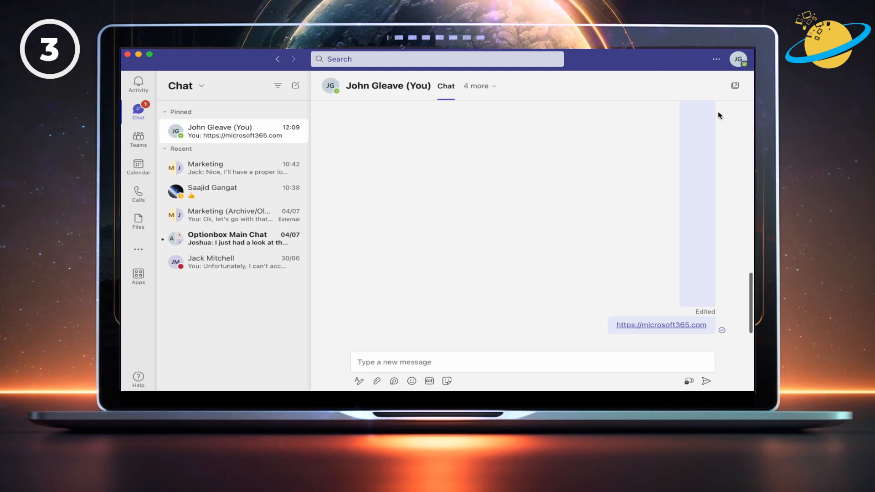
In Teams Settings > Files and links, set the file open preference to Browser, then close Settings.
left_click(716, 59)
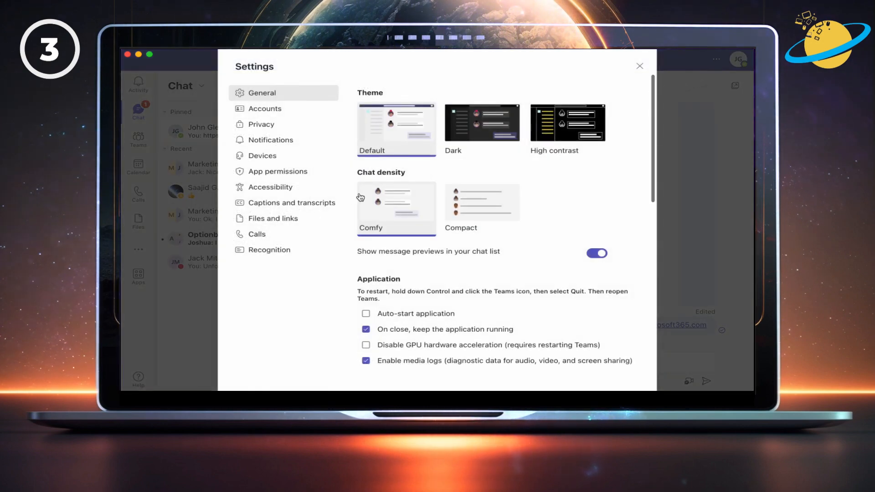
left_click(272, 218)
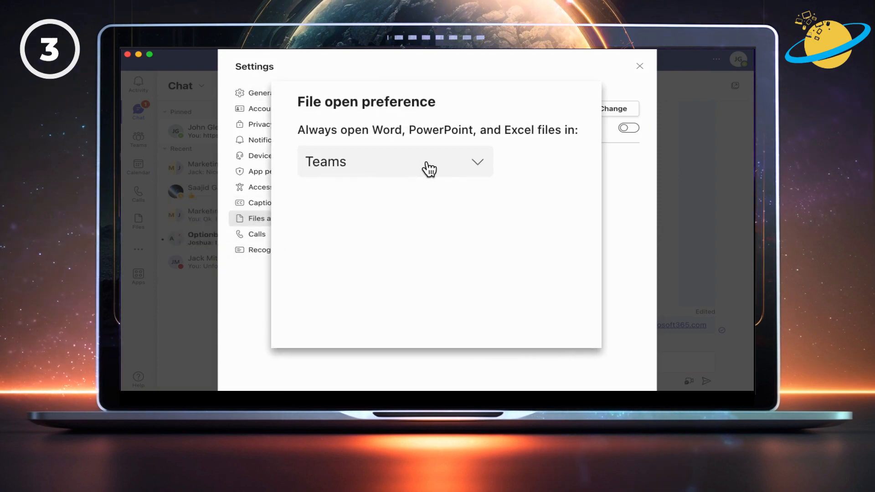
left_click(393, 161)
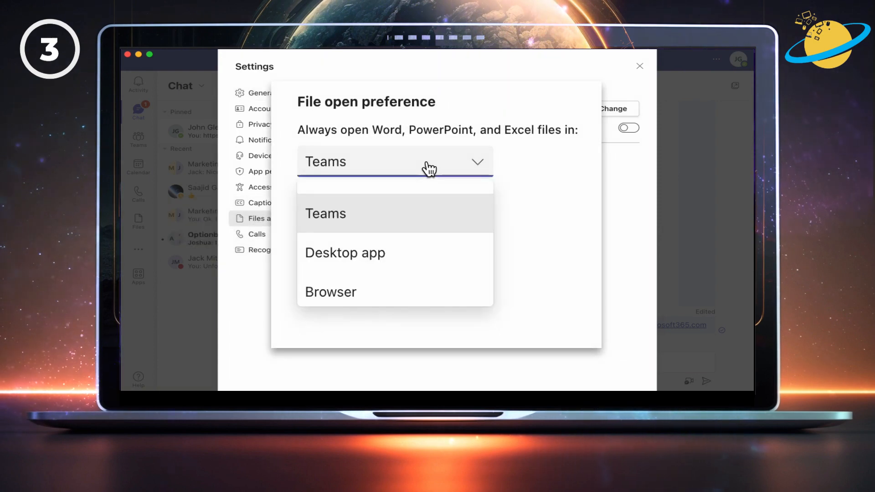
mouse_move(435, 296)
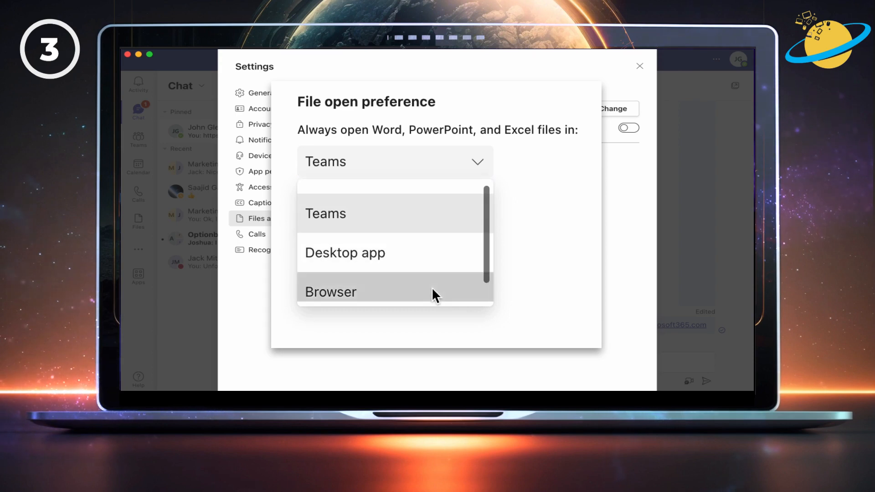
left_click(330, 292)
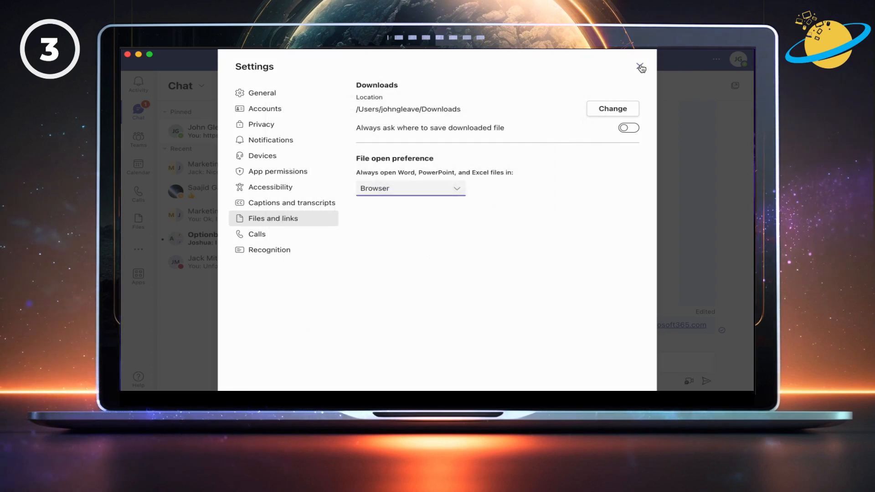
left_click(640, 67)
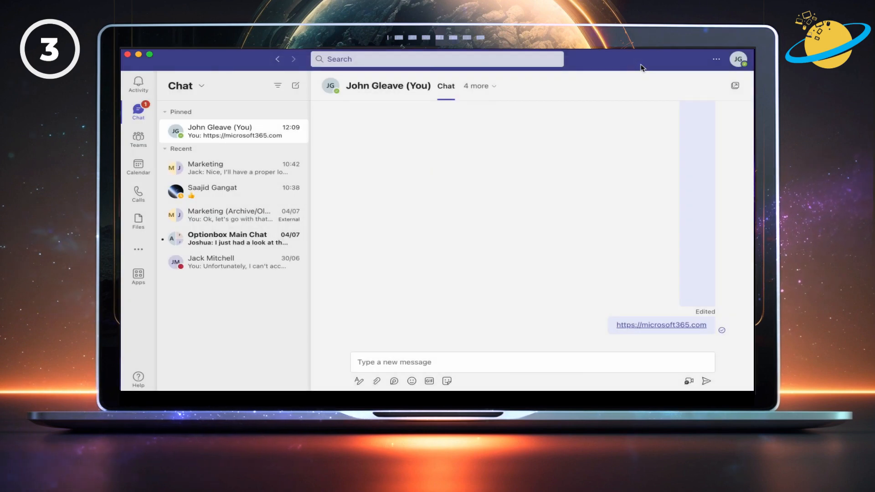